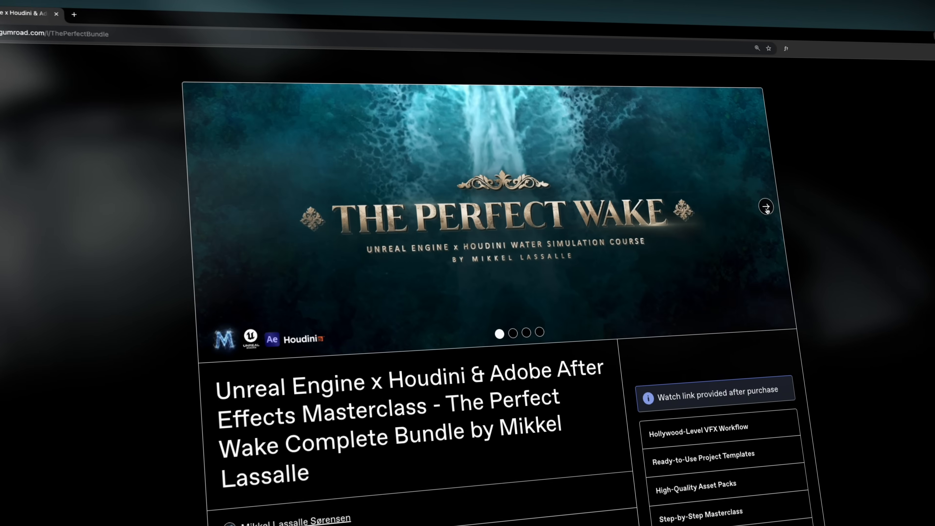
Advance the Perfect Wake Complete Bundle carousel through its next two preview images
{"action": "left_click", "coordinate": [766, 207]}
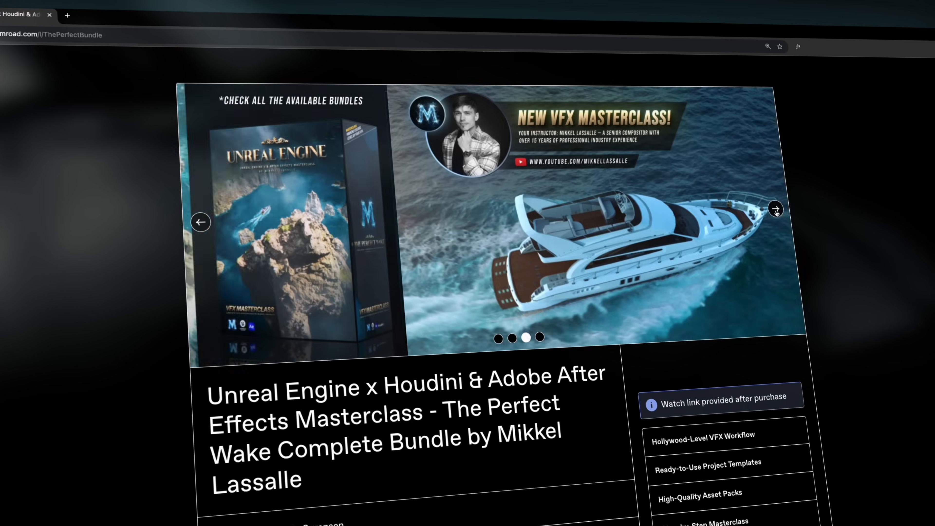
{"action": "left_click", "coordinate": [776, 208]}
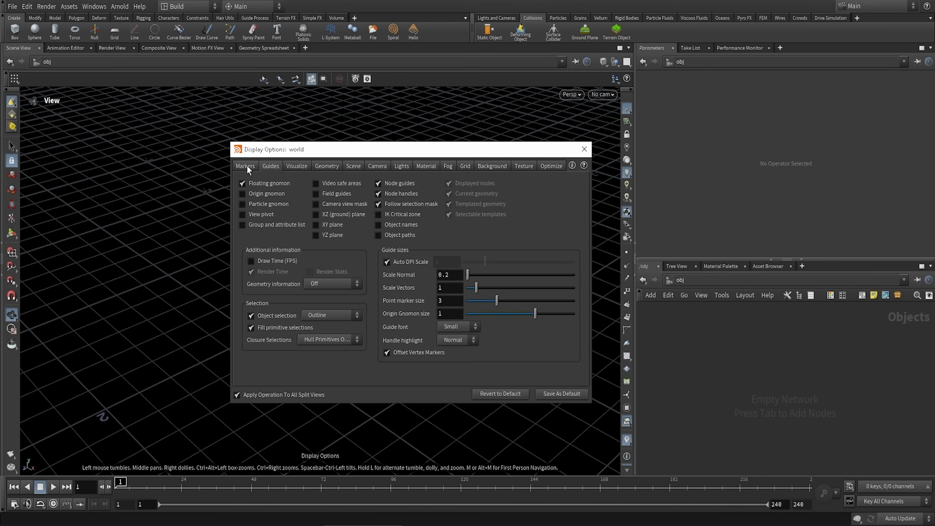
Show the Scene View's Display Options and view its Markers settings
{"action": "left_click", "coordinate": [492, 166]}
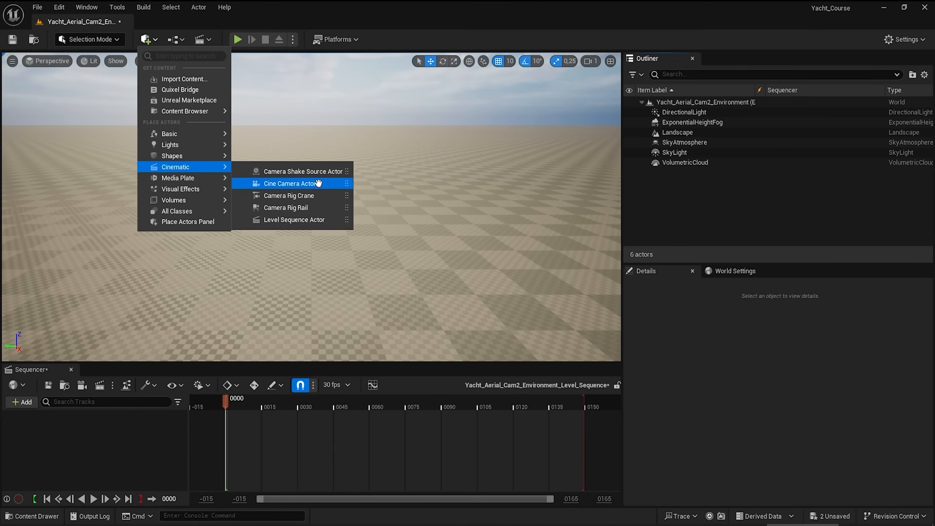
Add a Cine Camera Actor to the yacht aerial environment level via Quick Add > Cinematic
{"action": "left_click", "coordinate": [292, 183]}
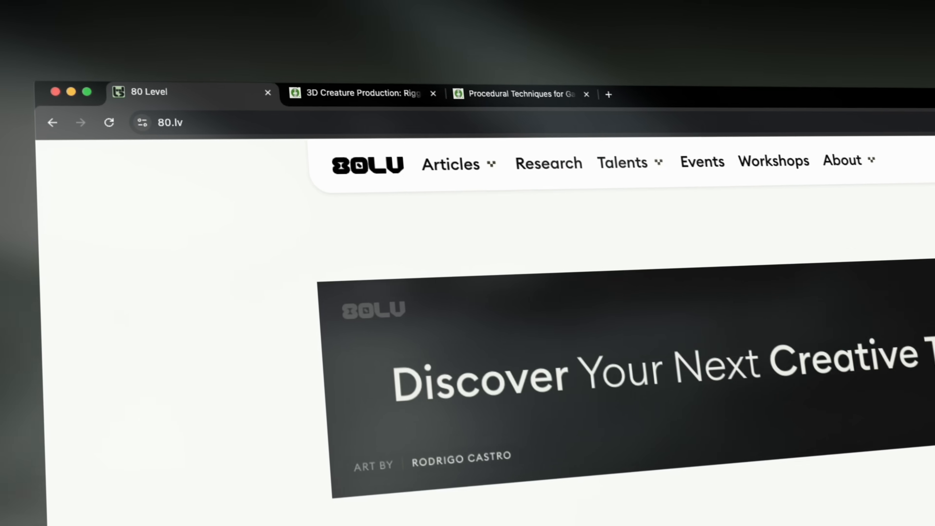
Go to the Procedural Techniques course page and page through its preview slides
{"action": "scroll", "scroll_direction": "down", "scroll_amount": 3}
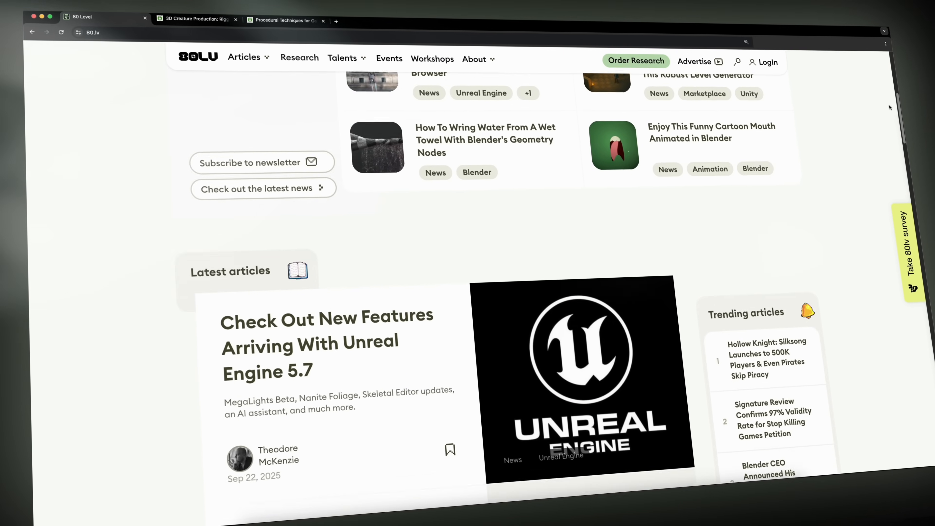
{"action": "left_click", "coordinate": [194, 19]}
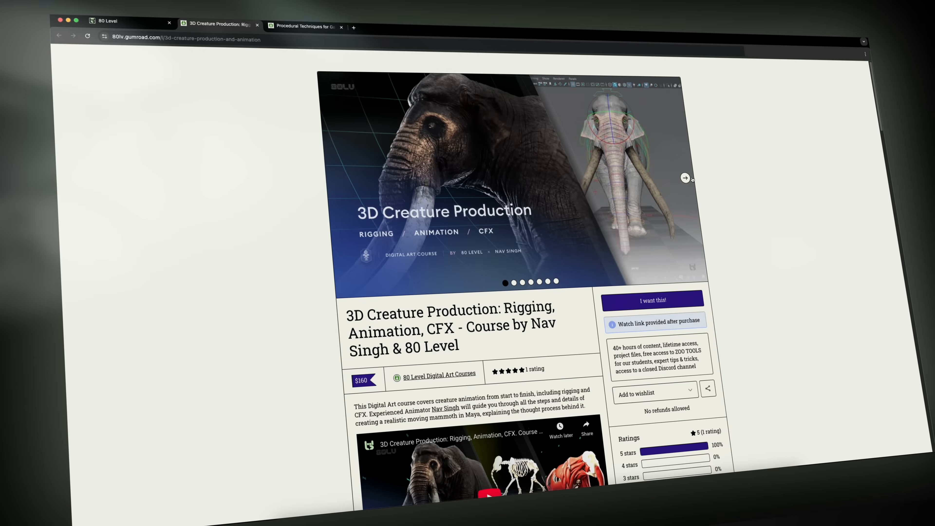
{"action": "left_click", "coordinate": [685, 177]}
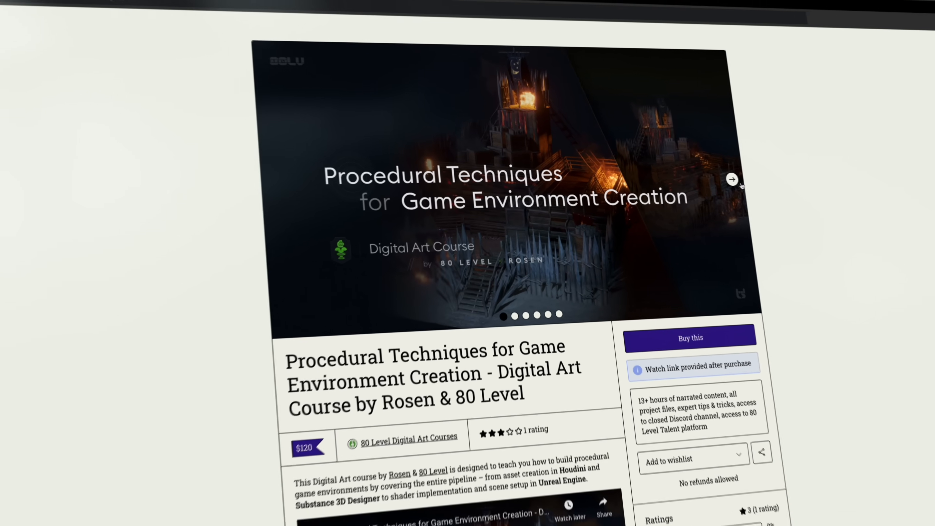
{"action": "left_click", "coordinate": [731, 179]}
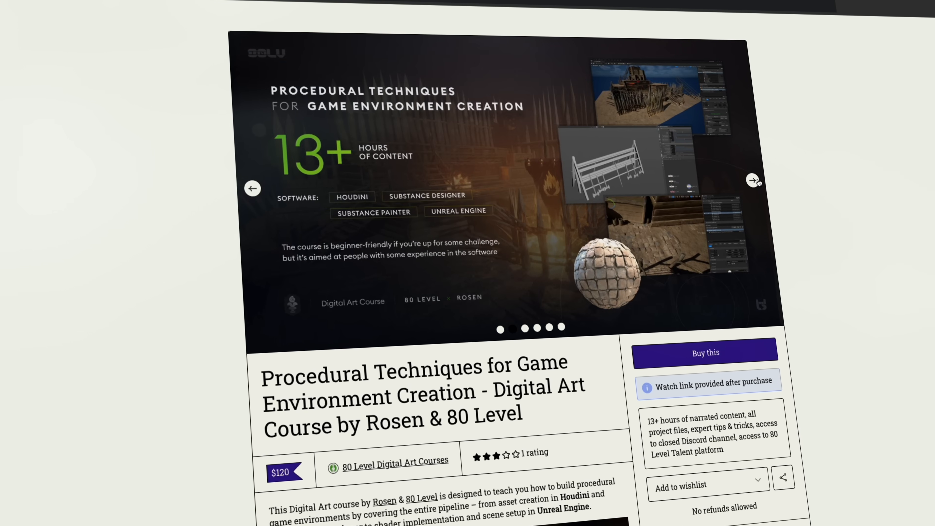
{"action": "left_click", "coordinate": [754, 181]}
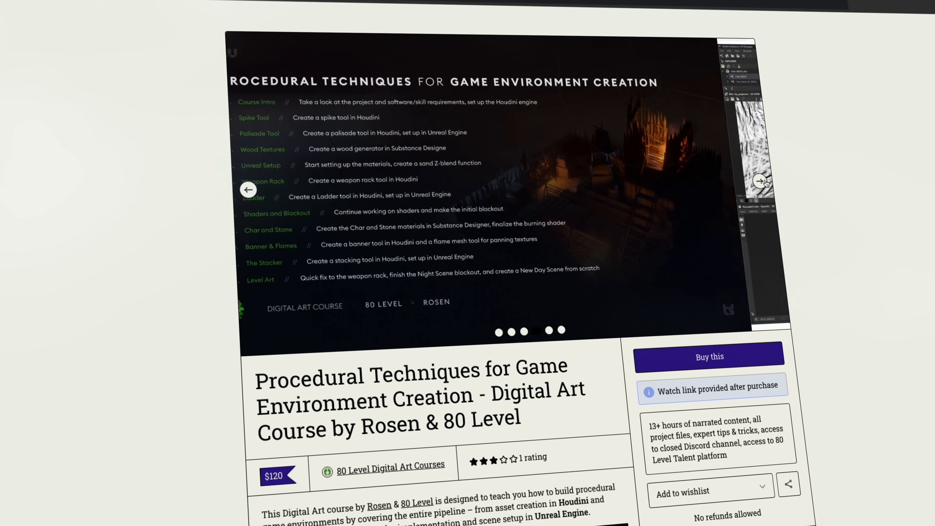
{"action": "left_click", "coordinate": [765, 181]}
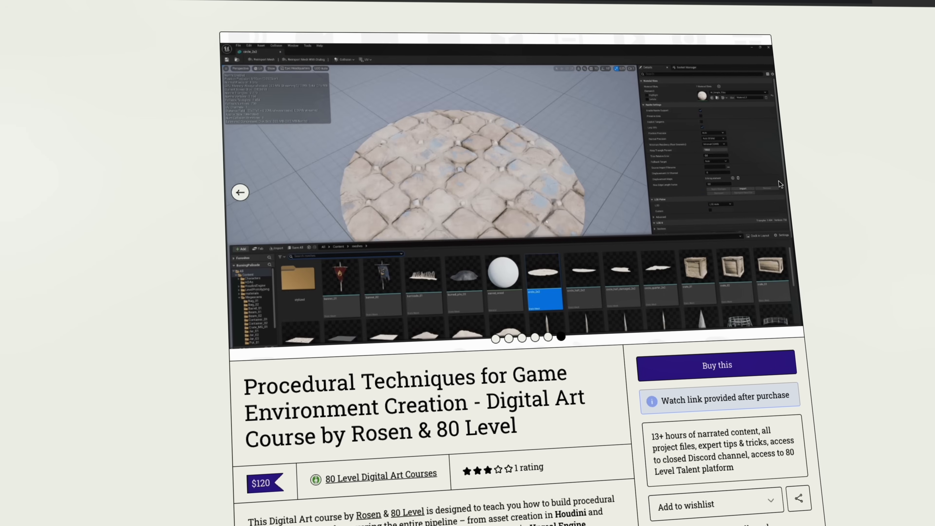
Scroll the Procedural Techniques description down to the software requirements and back up
{"action": "scroll", "scroll_direction": "down", "scroll_amount": 3}
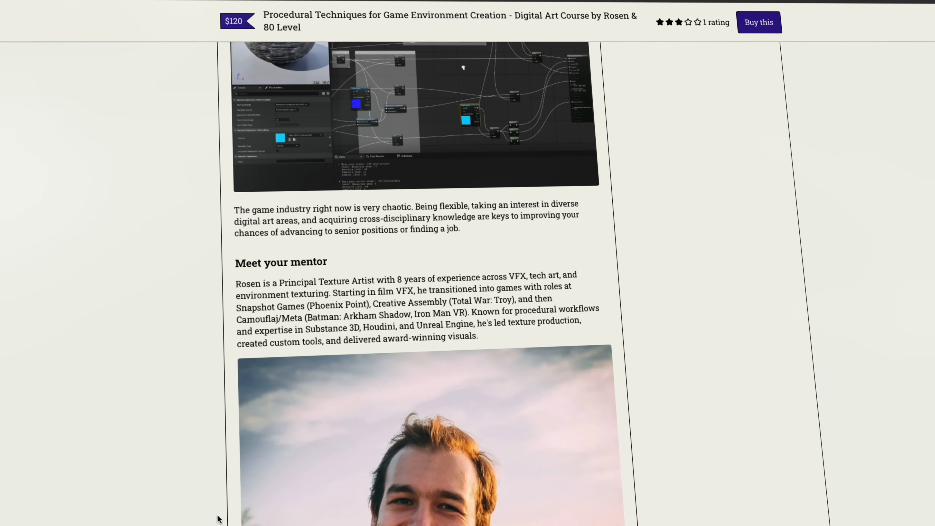
{"action": "scroll", "scroll_direction": "down", "scroll_amount": 3}
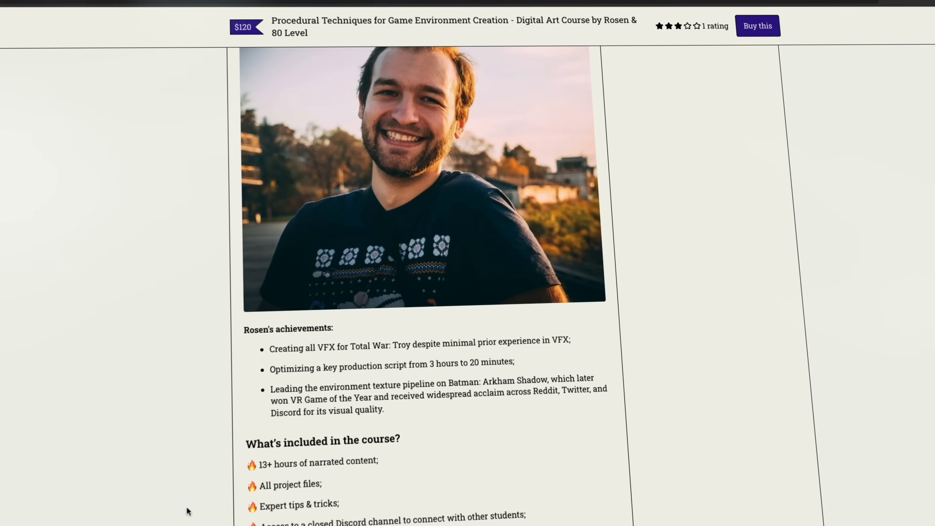
{"action": "scroll", "scroll_direction": "down", "scroll_amount": 3}
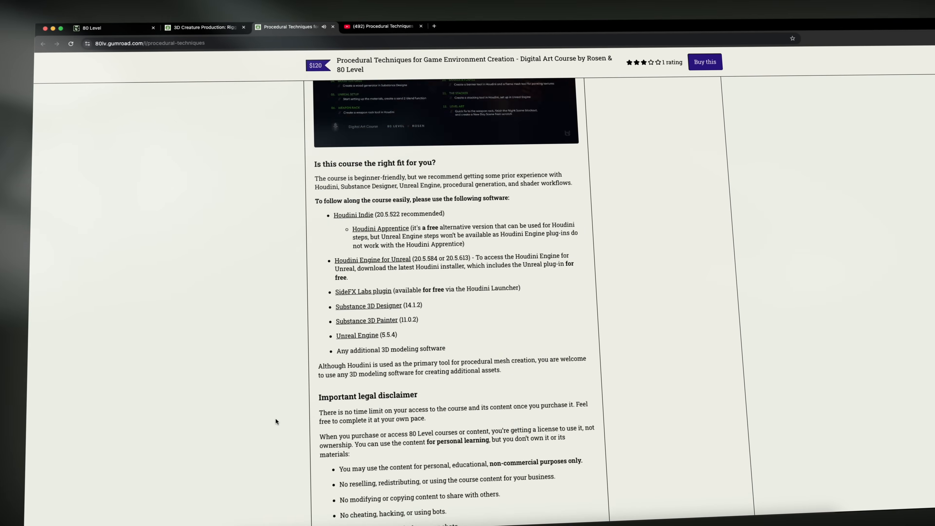
{"action": "scroll", "scroll_direction": "up", "scroll_amount": 3}
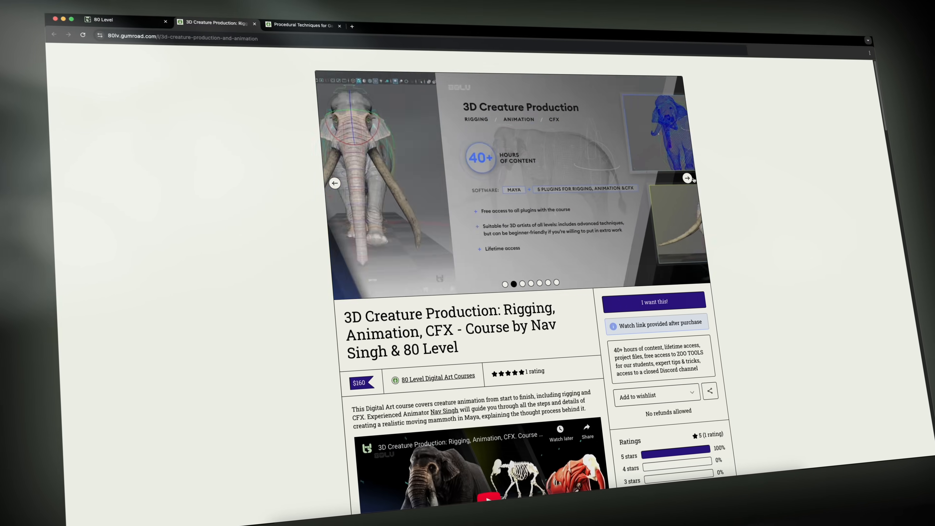
Page through the outline, rigging, animation and muscle simulation slides, then scroll the product page
{"action": "left_click", "coordinate": [687, 179]}
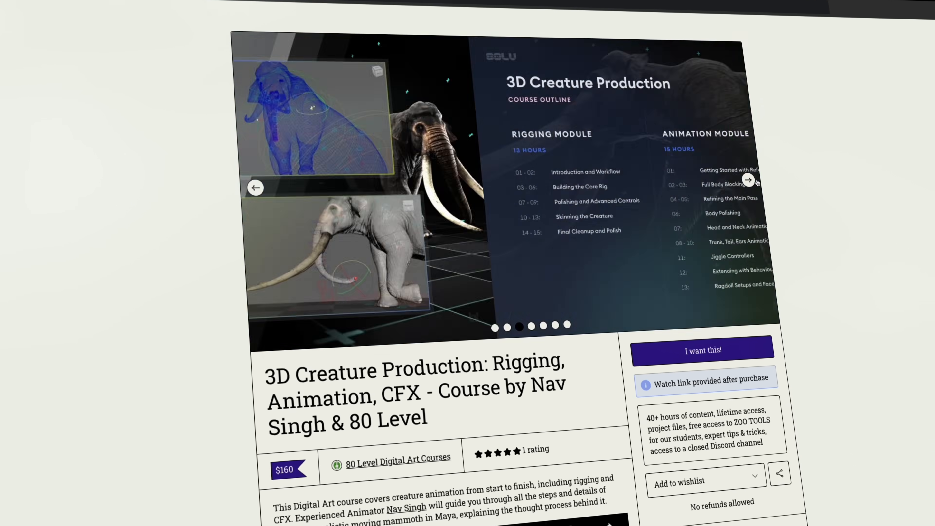
{"action": "left_click", "coordinate": [748, 181]}
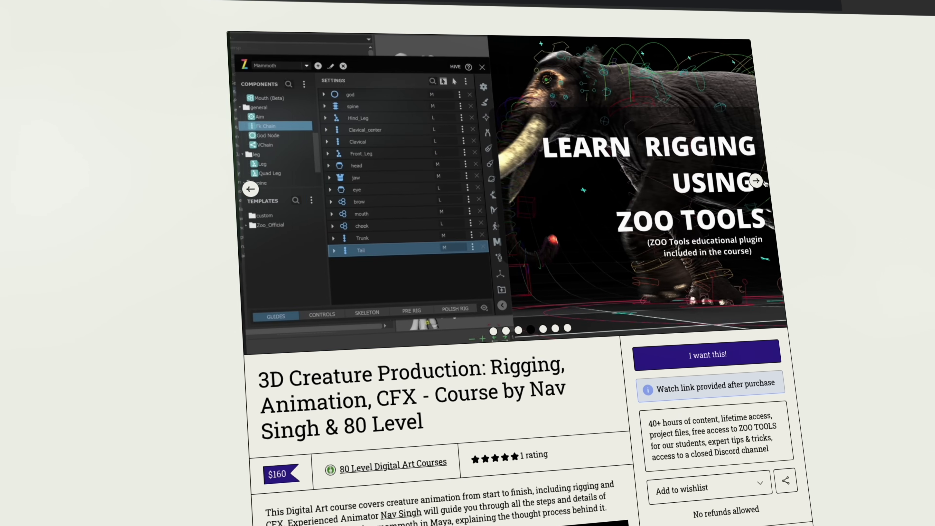
{"action": "left_click", "coordinate": [755, 181]}
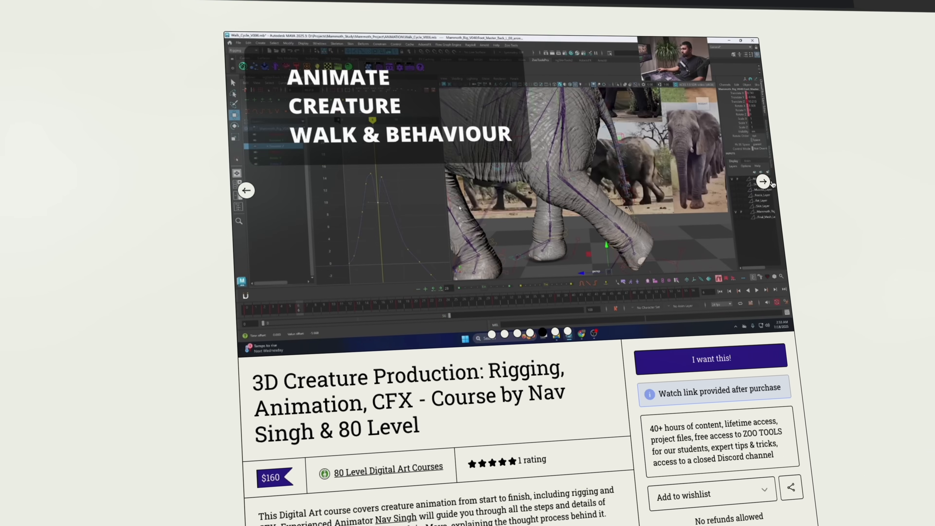
{"action": "left_click", "coordinate": [765, 182]}
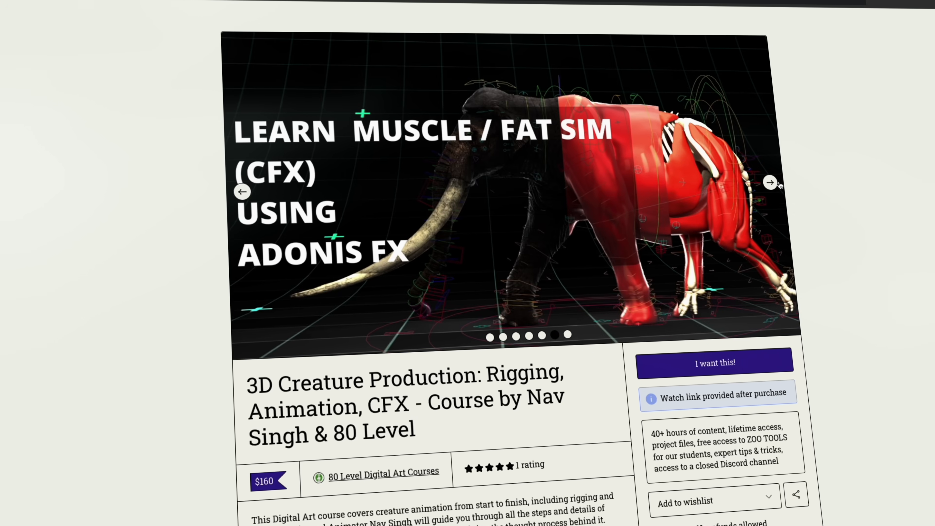
{"action": "scroll", "scroll_direction": "down", "scroll_amount": 3}
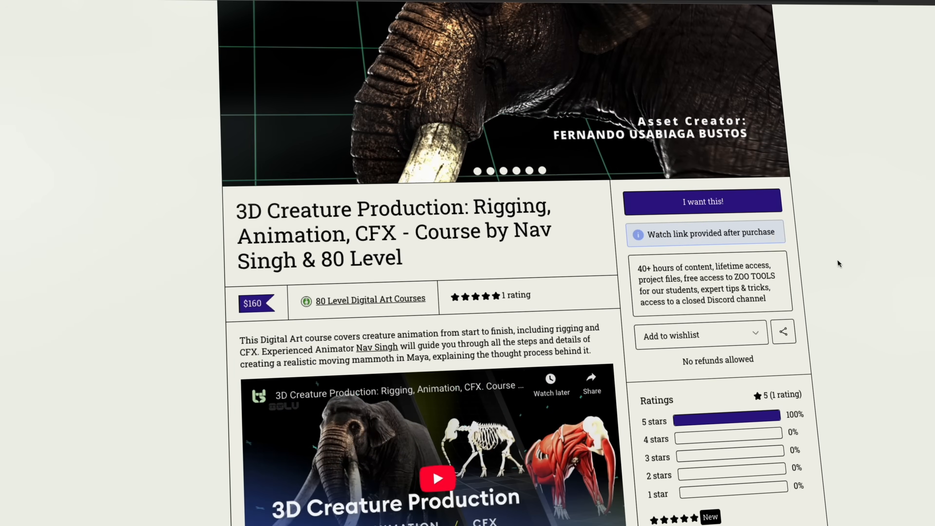
{"action": "left_click", "coordinate": [437, 478]}
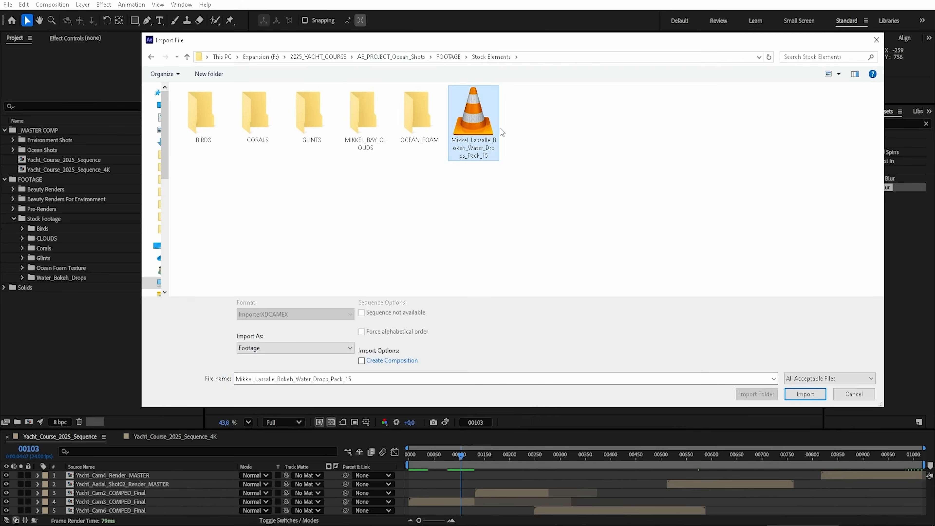
Import the water bokeh drops clip from Stock Elements for layering over the yacht sequence in Screen mode
{"action": "left_click", "coordinate": [805, 394]}
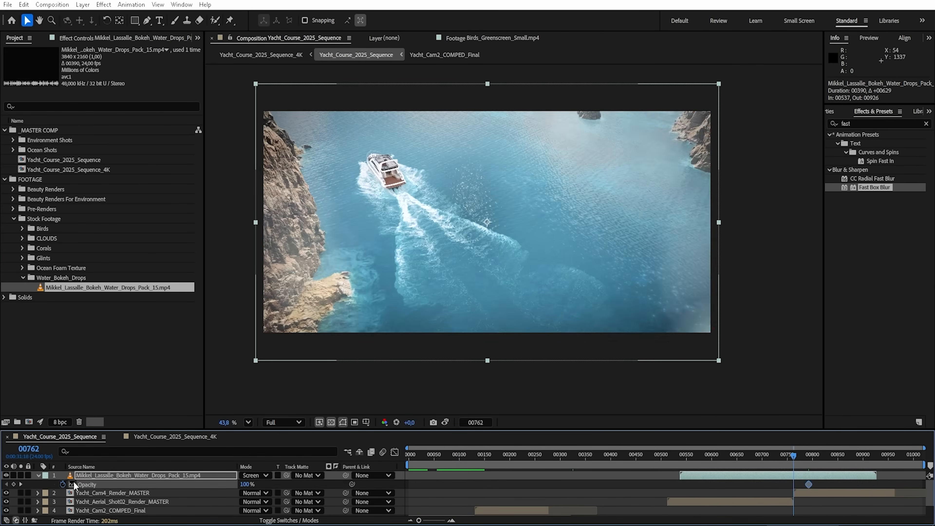